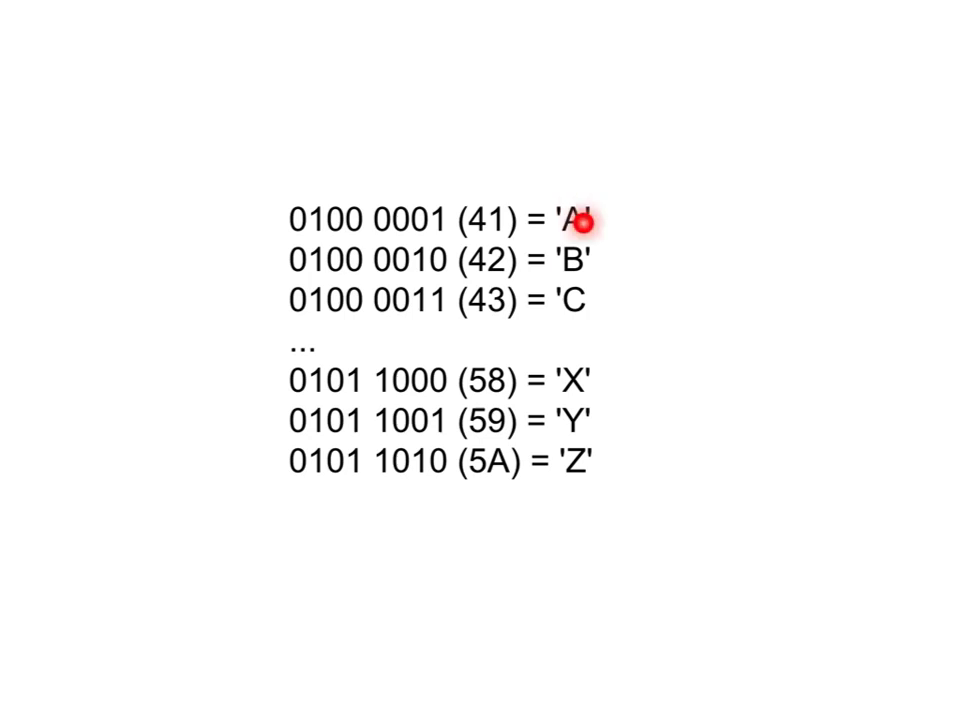
mouse_move(583, 221)
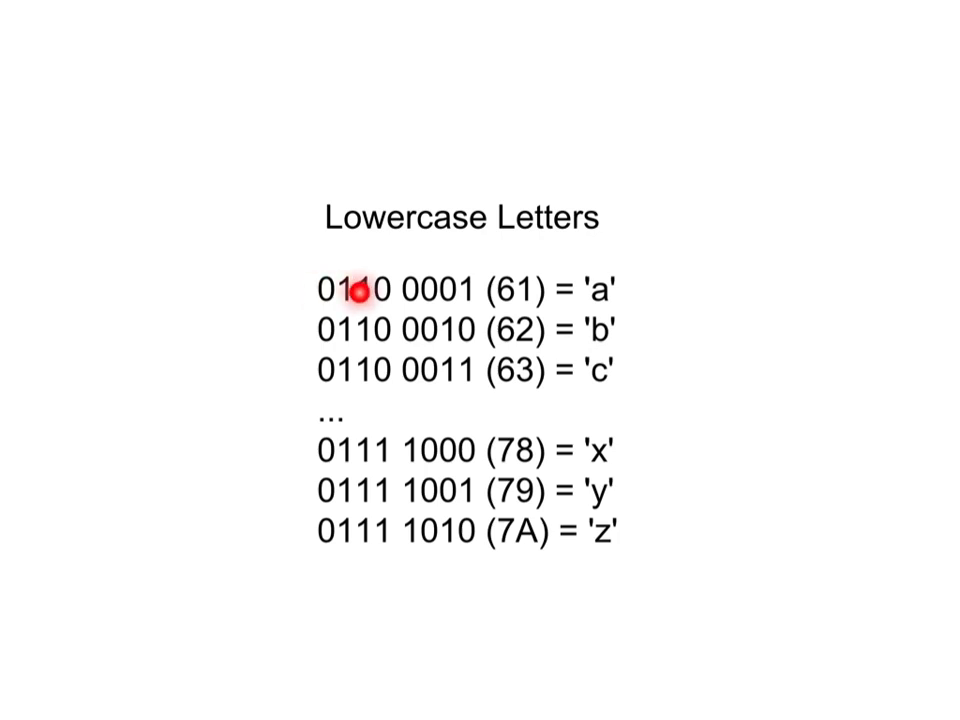
mouse_move(360, 293)
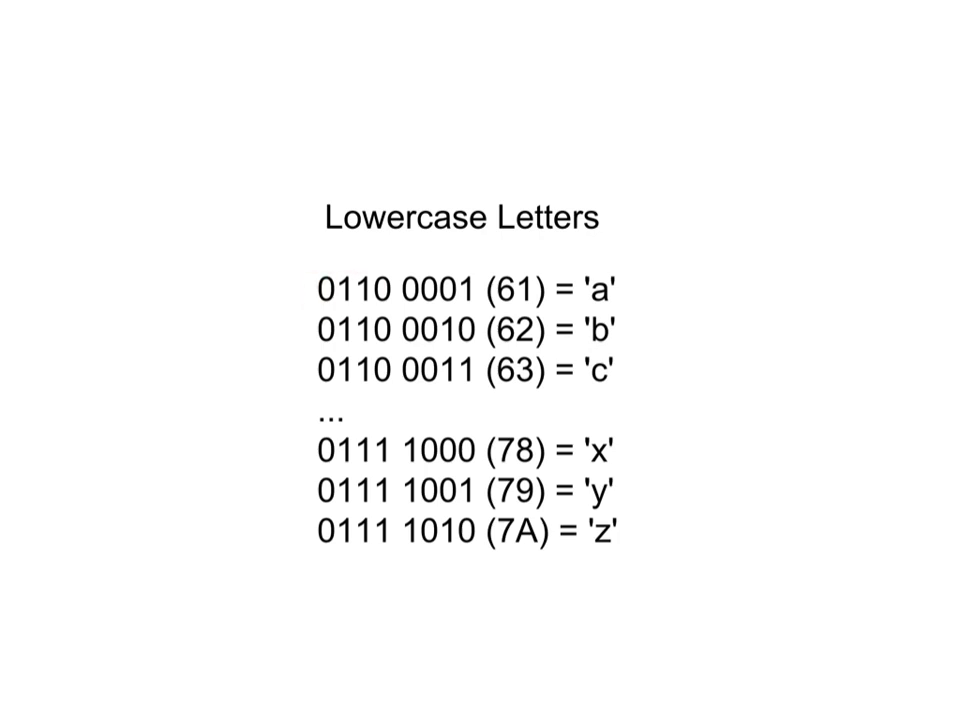
mouse_move(365, 312)
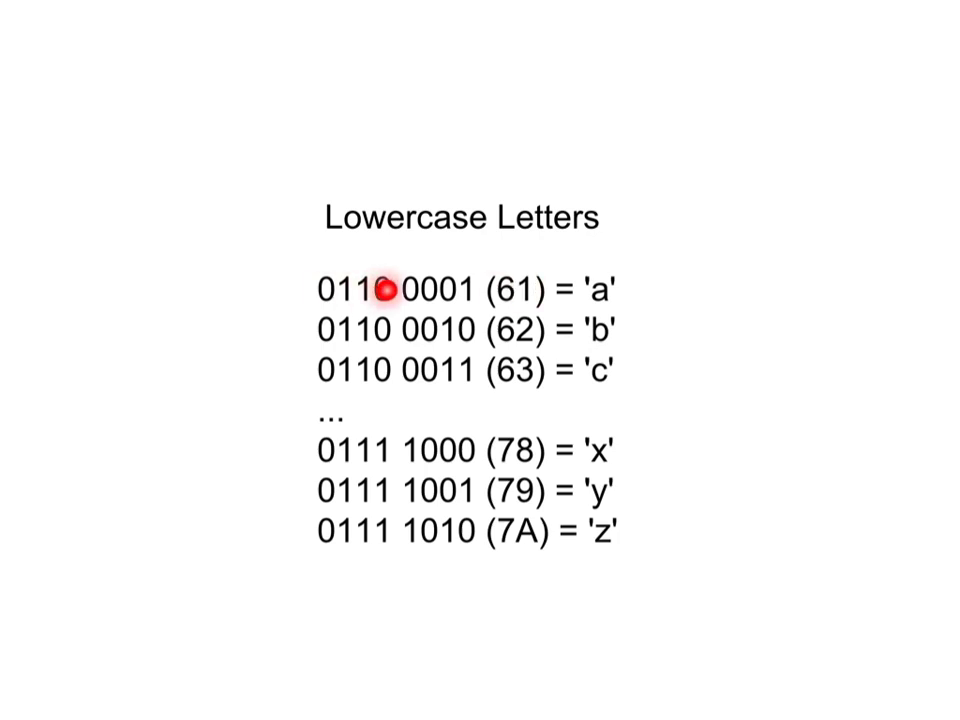
mouse_move(385, 290)
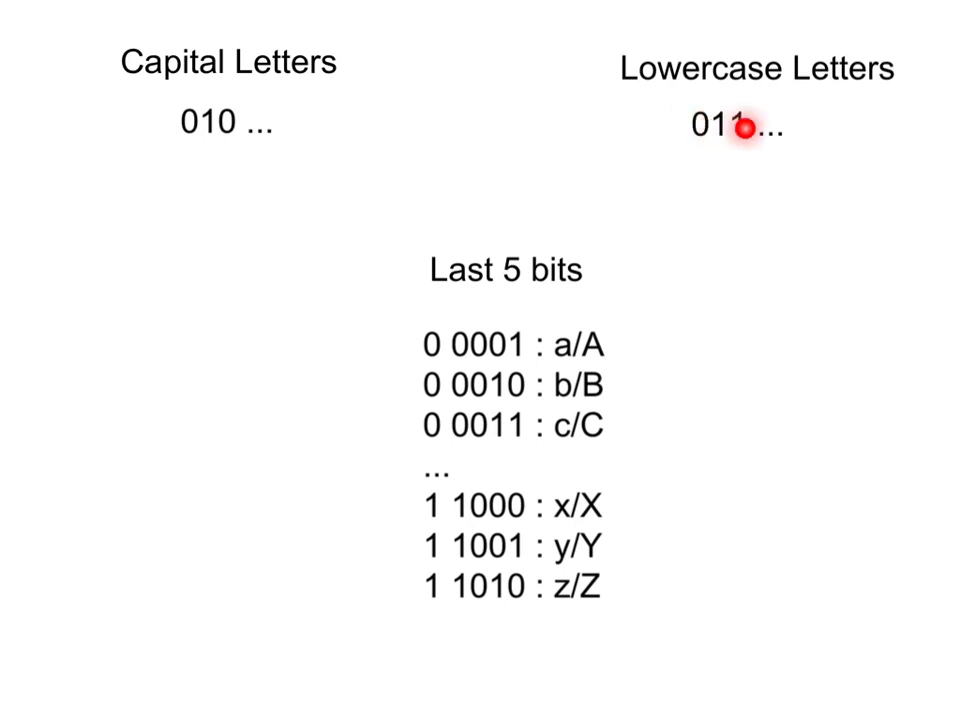
mouse_move(744, 128)
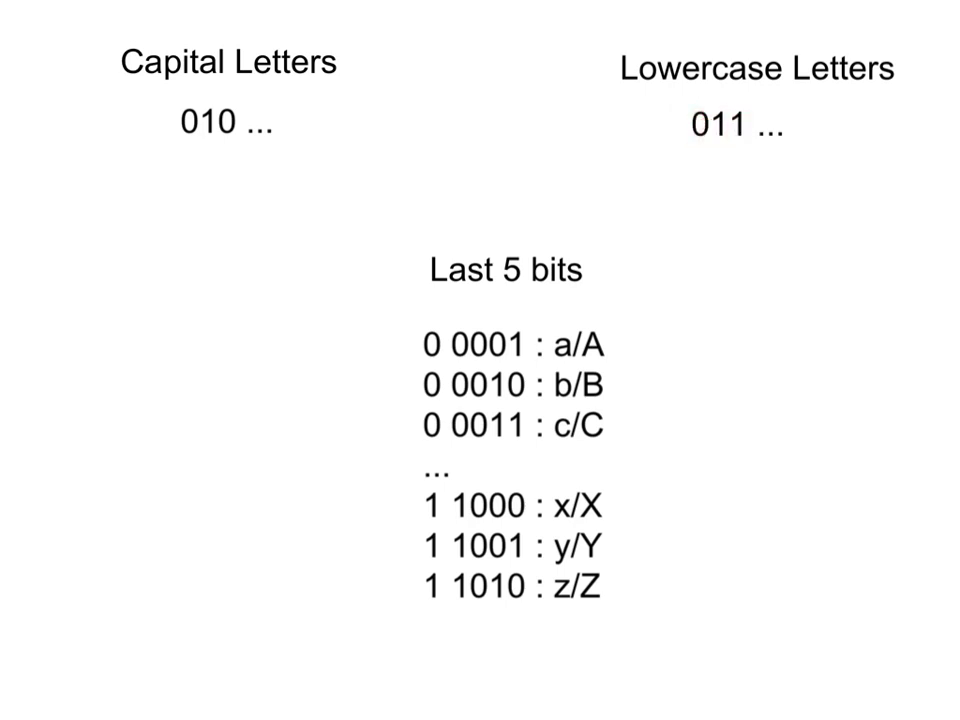